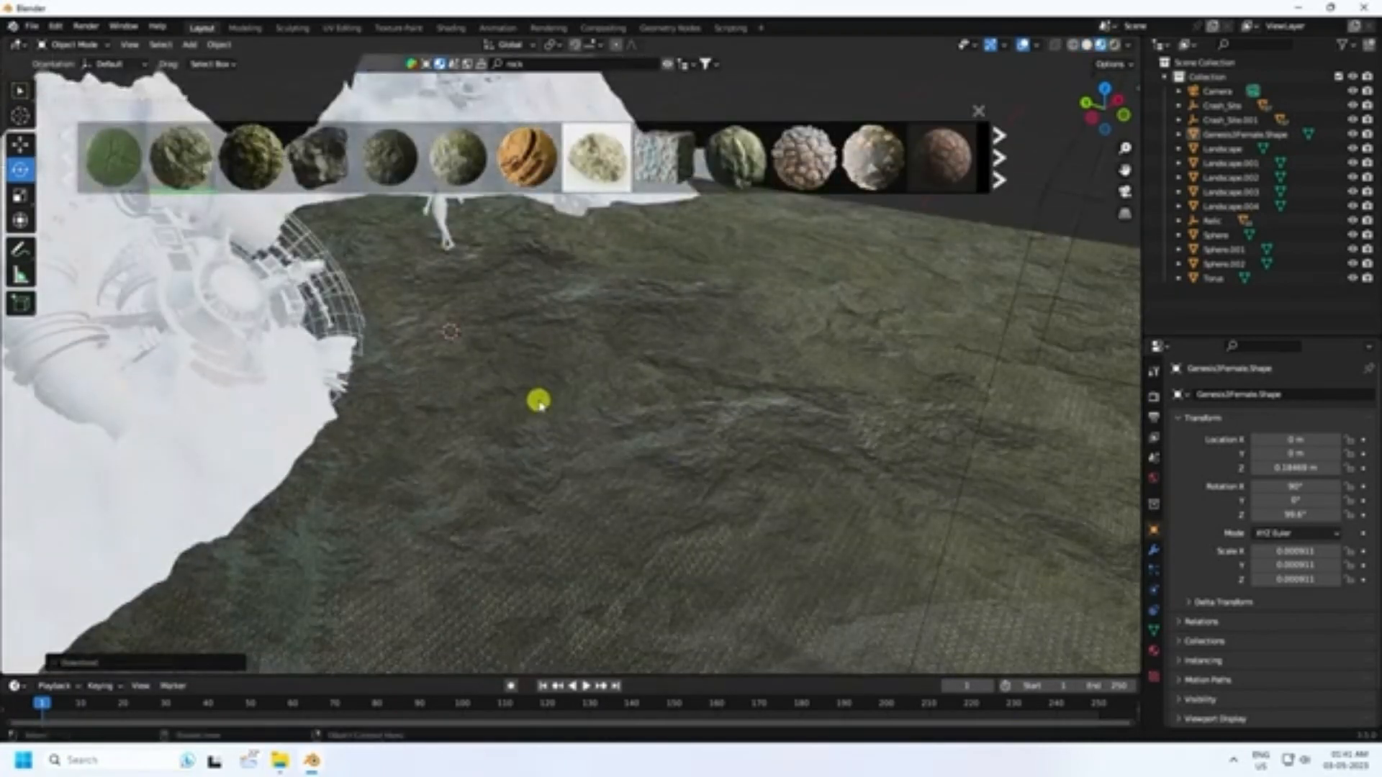
Step: Play the rigid body simulation so the spheres, polyhedra and torus drop into a pile
{"action": "left_click", "coordinate": [449, 28]}
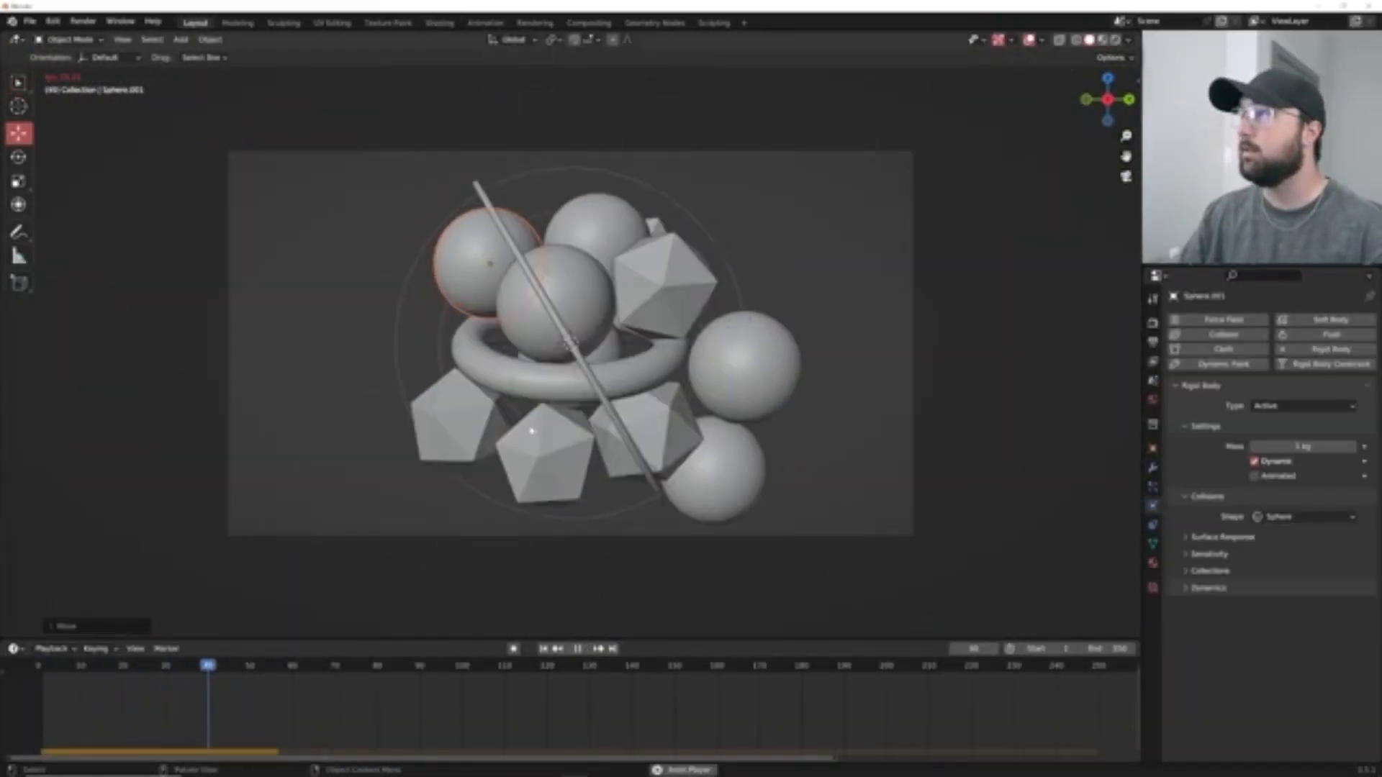
{"action": "left_click", "coordinate": [440, 23]}
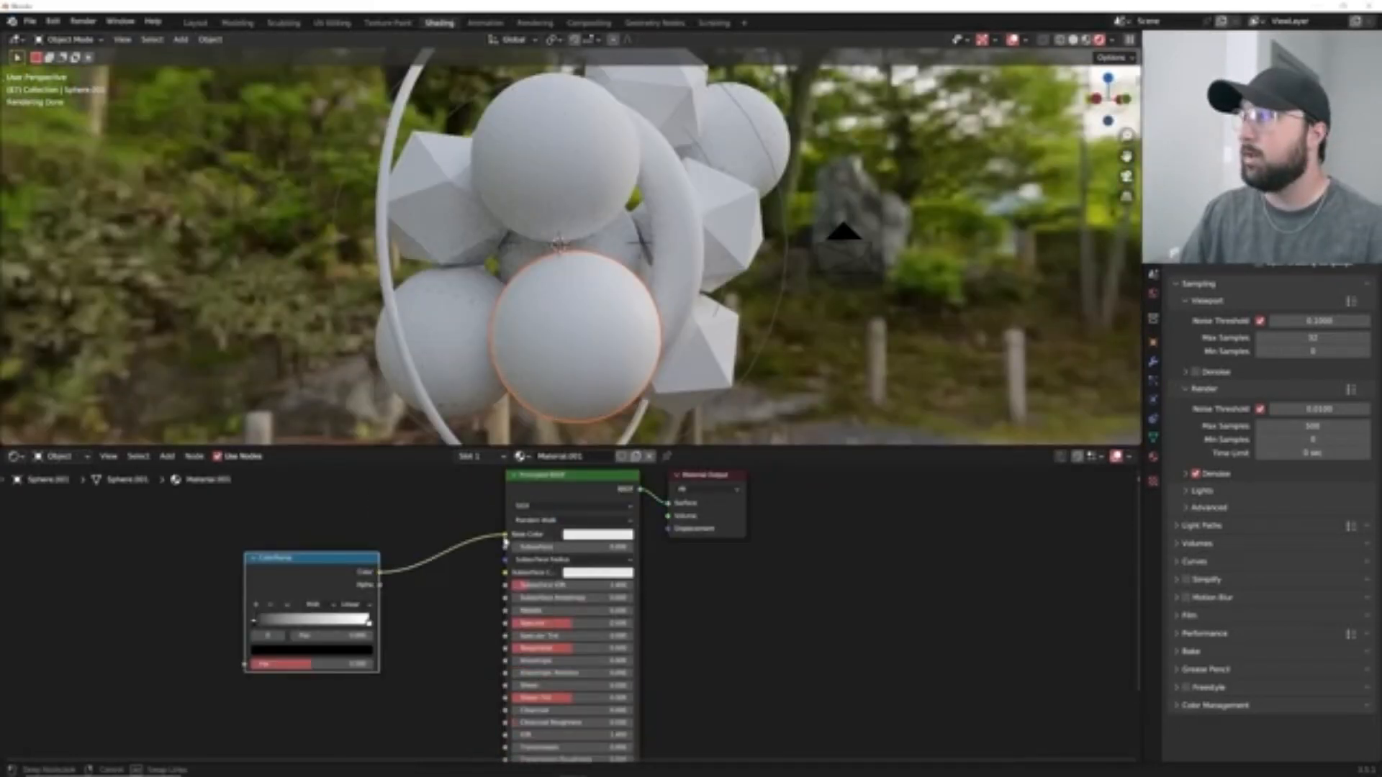
Step: Switch to the Shading workspace to view the pile rendered in the leafy outdoor environment
{"action": "left_click", "coordinate": [201, 21]}
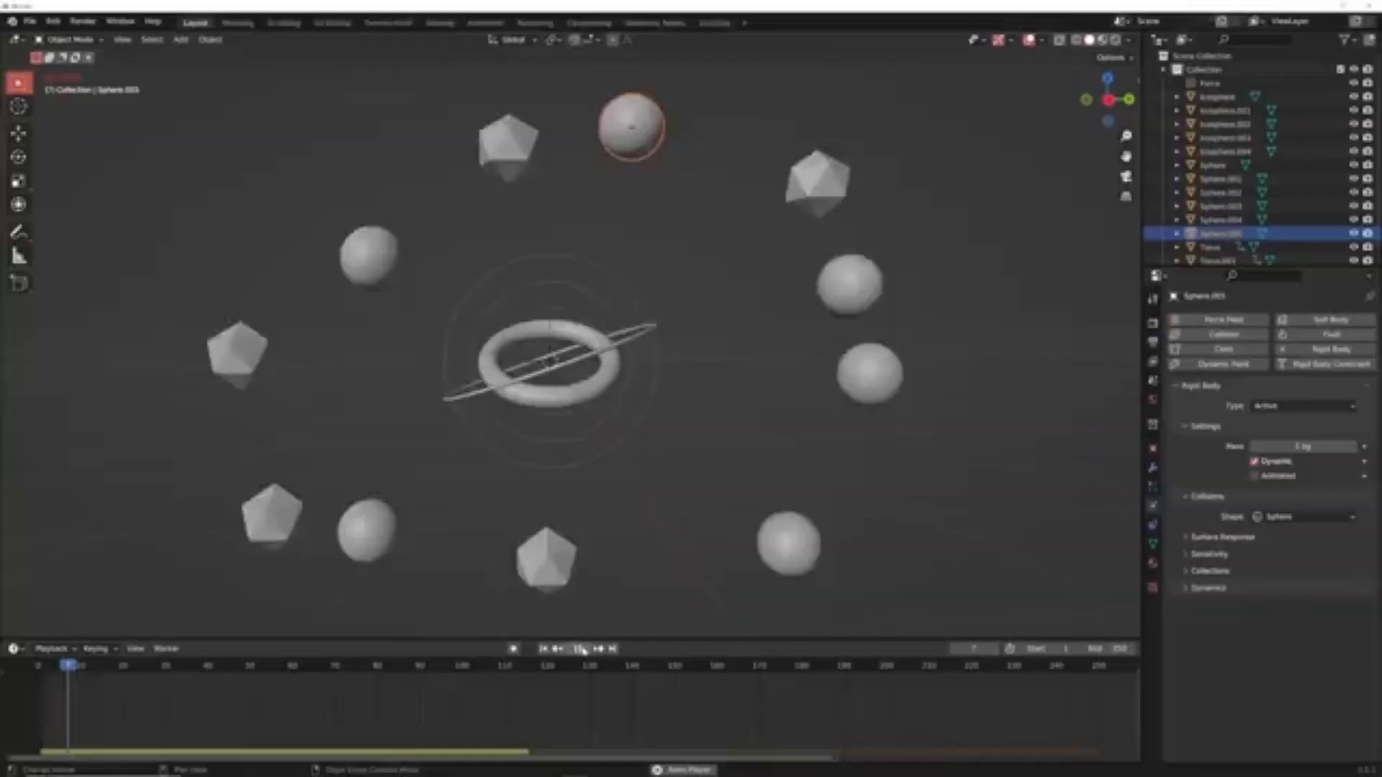
Step: Start timeline playback so the ring of shapes collapses onto the torus and rod
{"action": "left_click", "coordinate": [580, 667]}
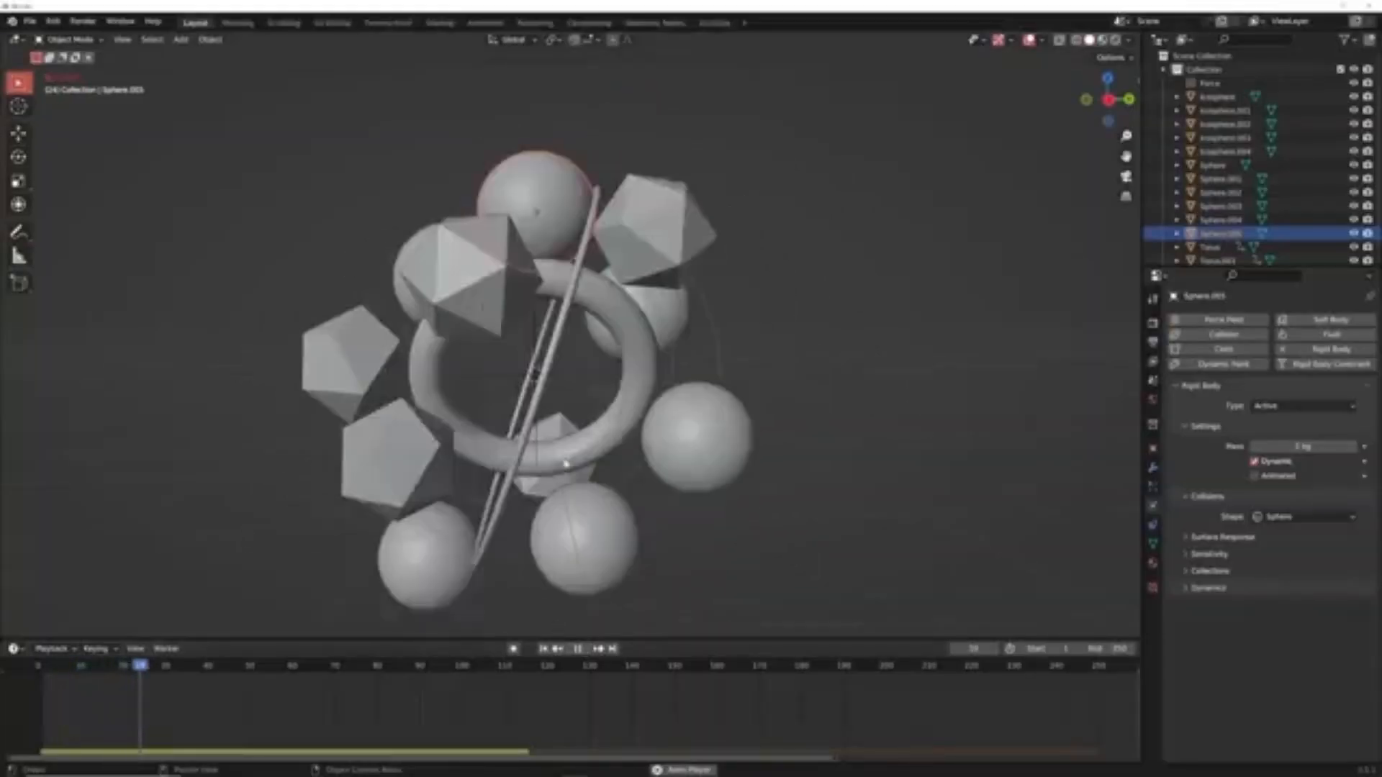